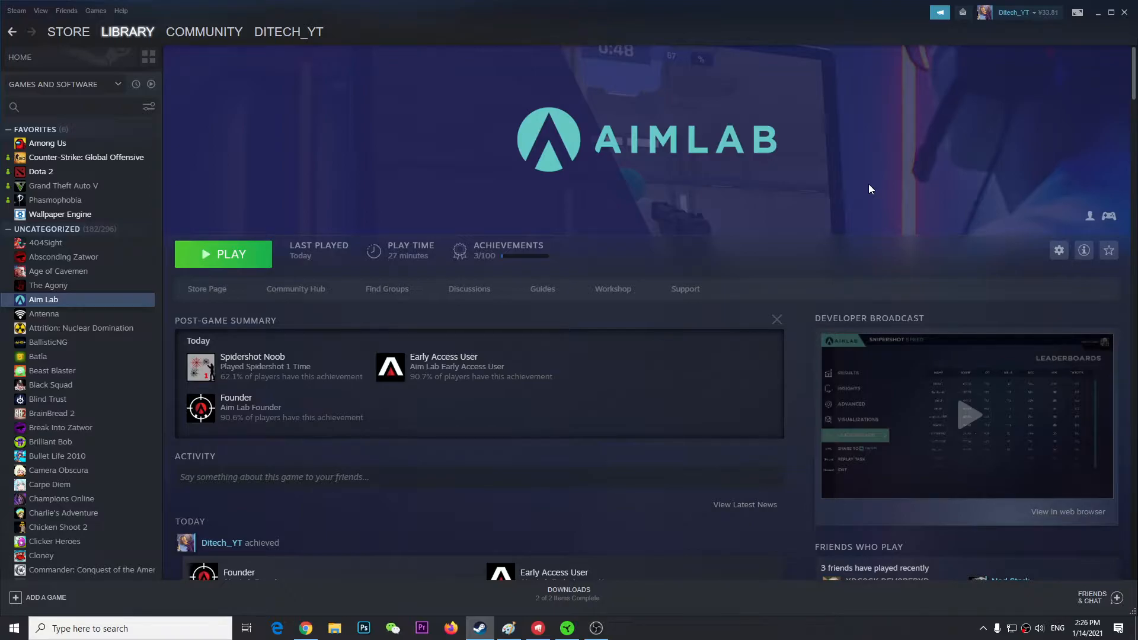
{"action": "mouse_move", "coordinate": [943, 126]}
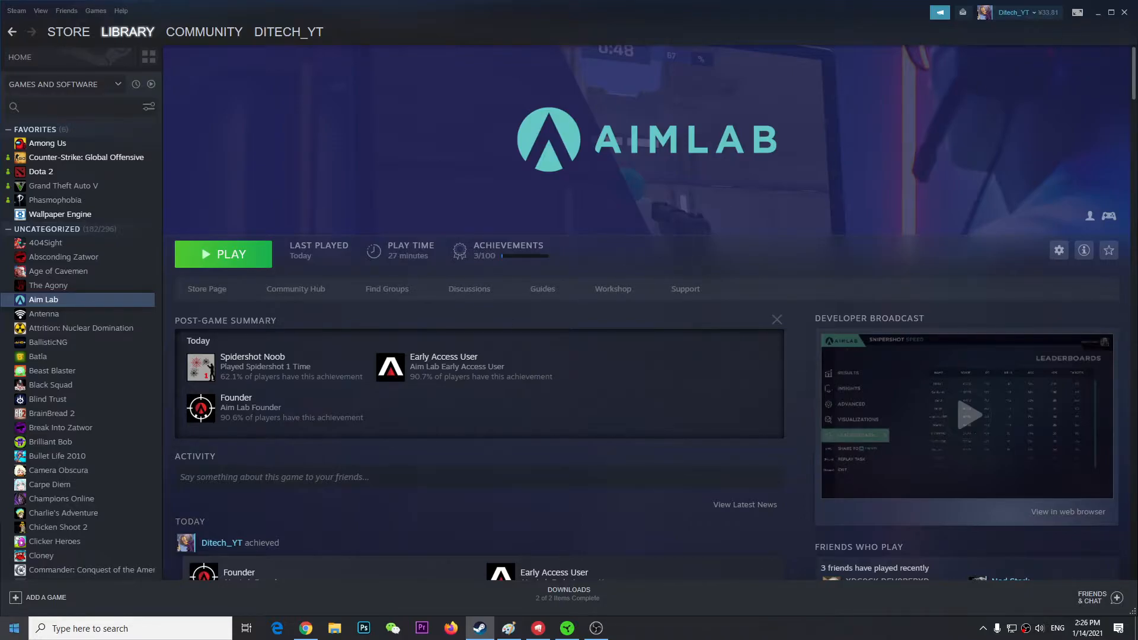
- Start opening Control Panel from the Windows taskbar to list all settings items
{"action": "left_click", "coordinate": [10, 628]}
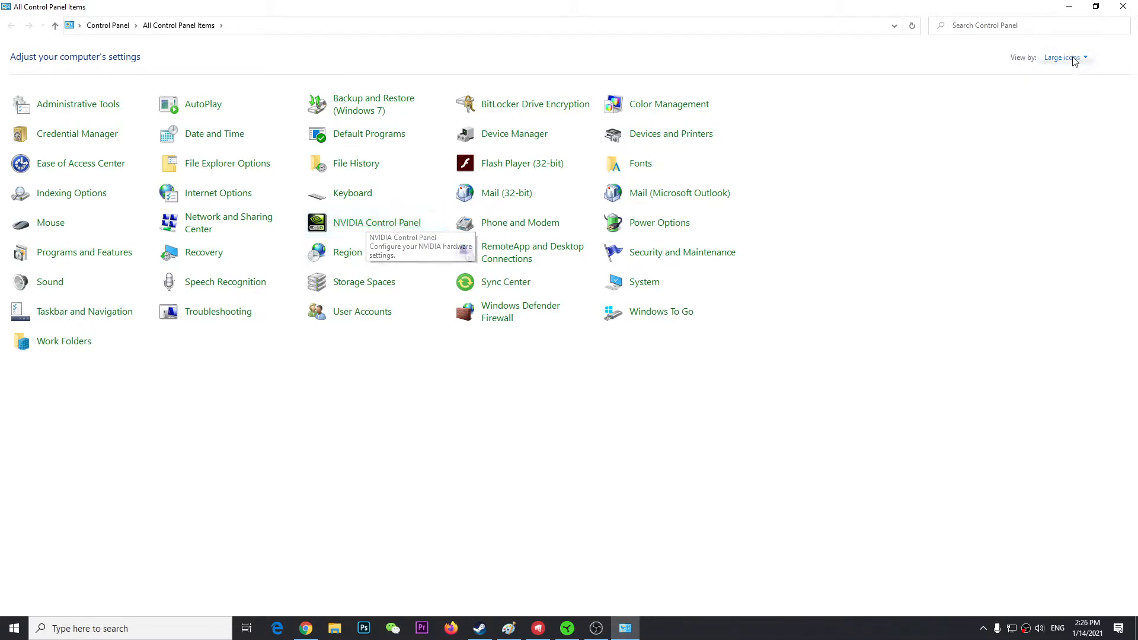
{"action": "mouse_move", "coordinate": [377, 223]}
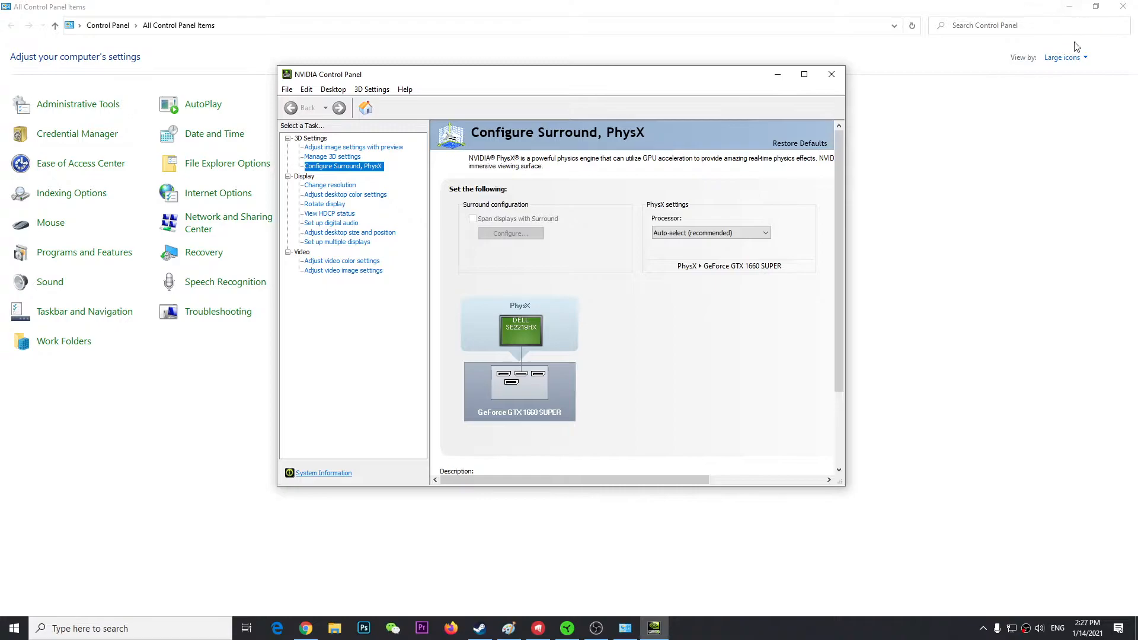
{"action": "mouse_move", "coordinate": [696, 172]}
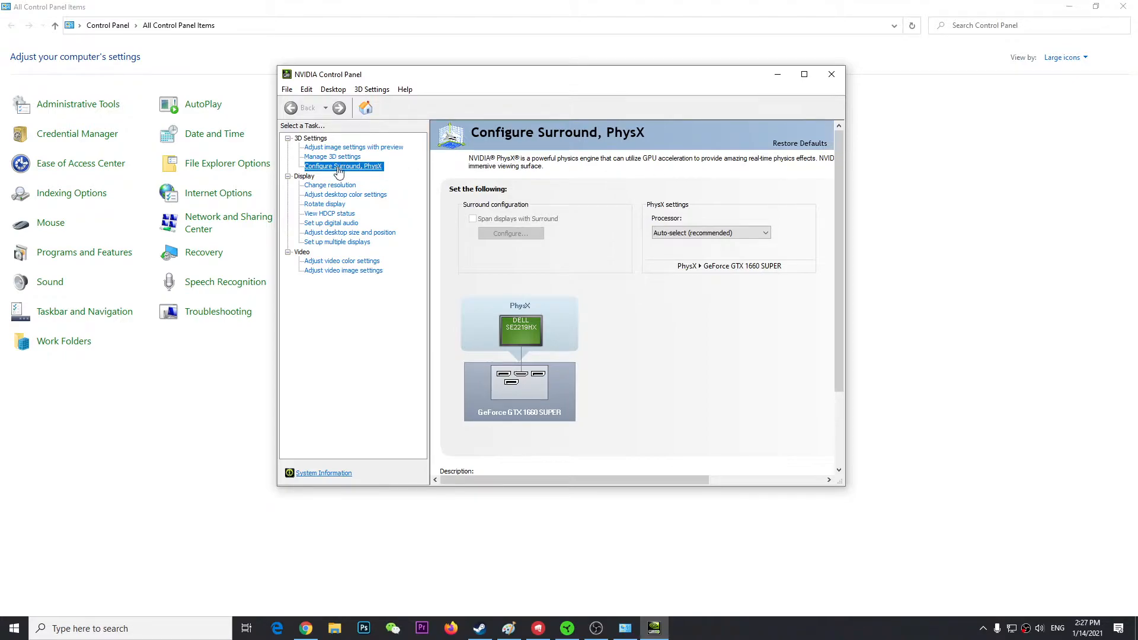
{"action": "mouse_move", "coordinate": [363, 175]}
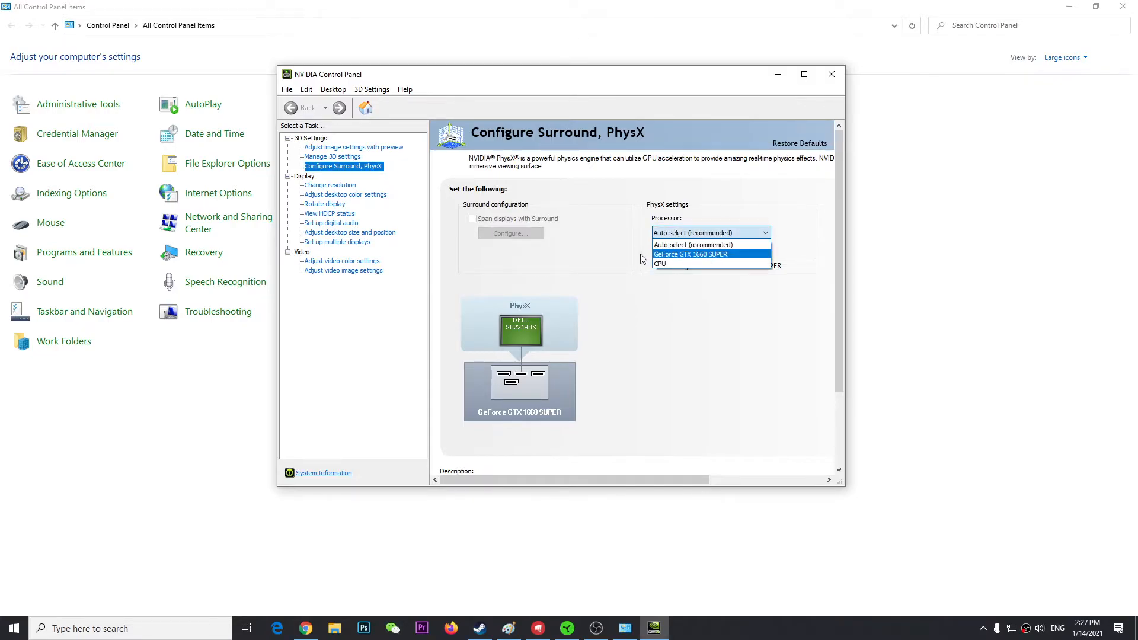
{"action": "mouse_move", "coordinate": [712, 255]}
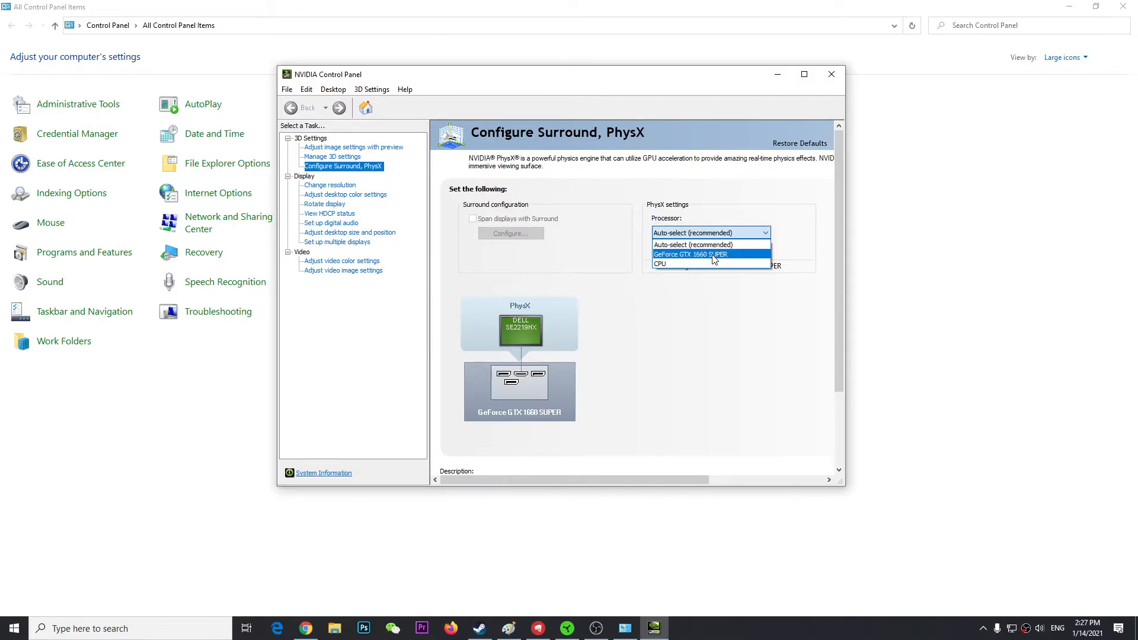
- Choose GeForce GTX 1660 SUPER in the PhysX processor dropdown
{"action": "left_click", "coordinate": [709, 244]}
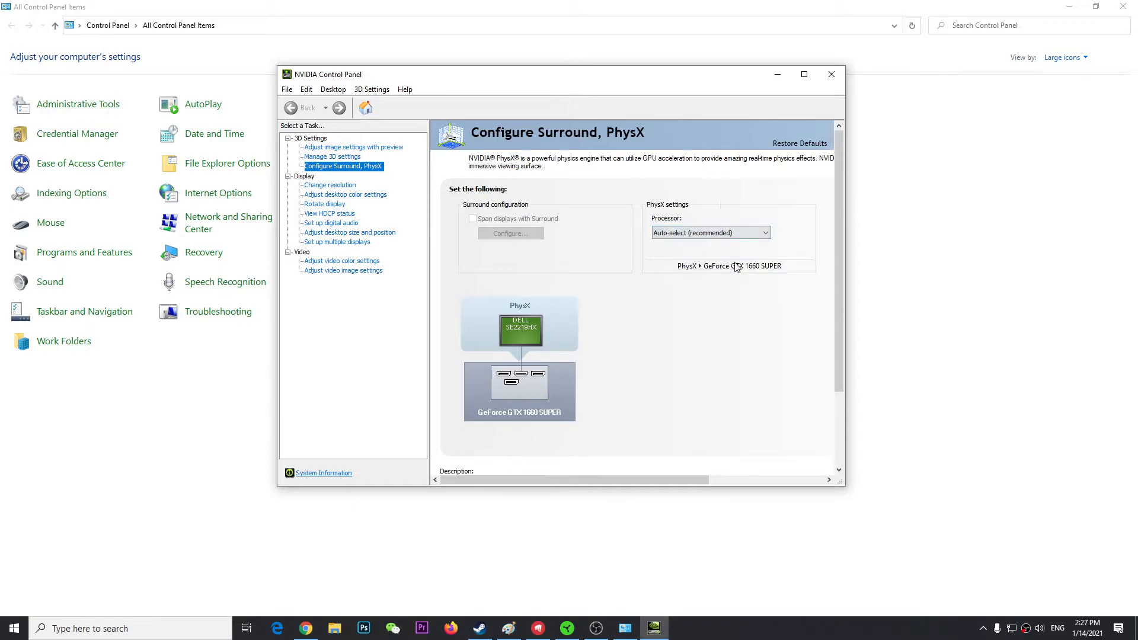
{"action": "left_click", "coordinate": [710, 232]}
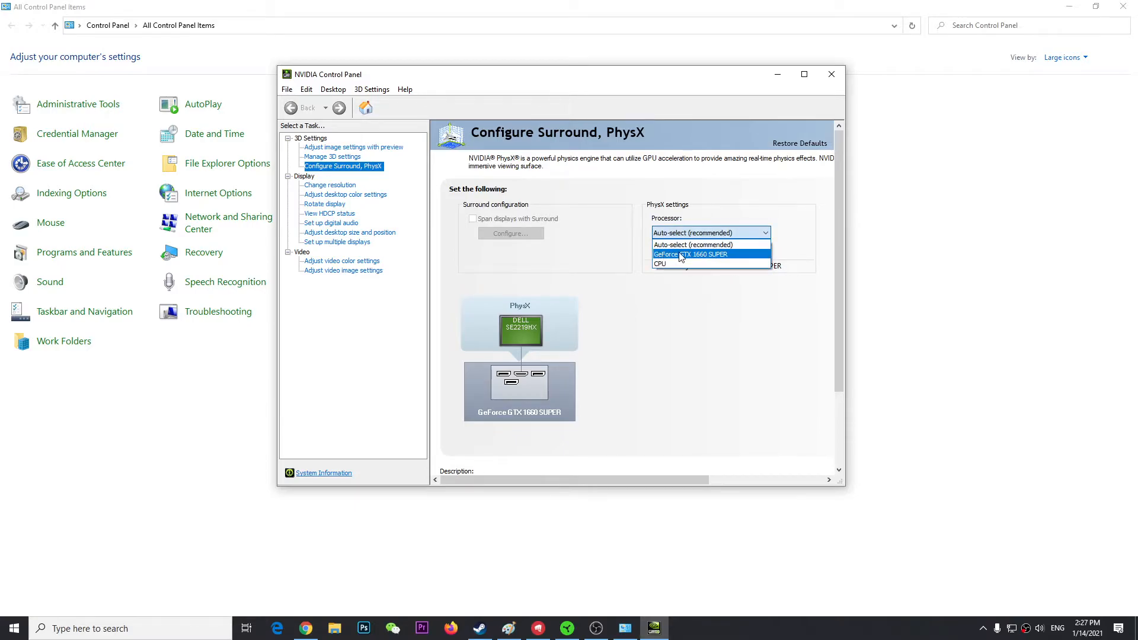
{"action": "left_click", "coordinate": [698, 254]}
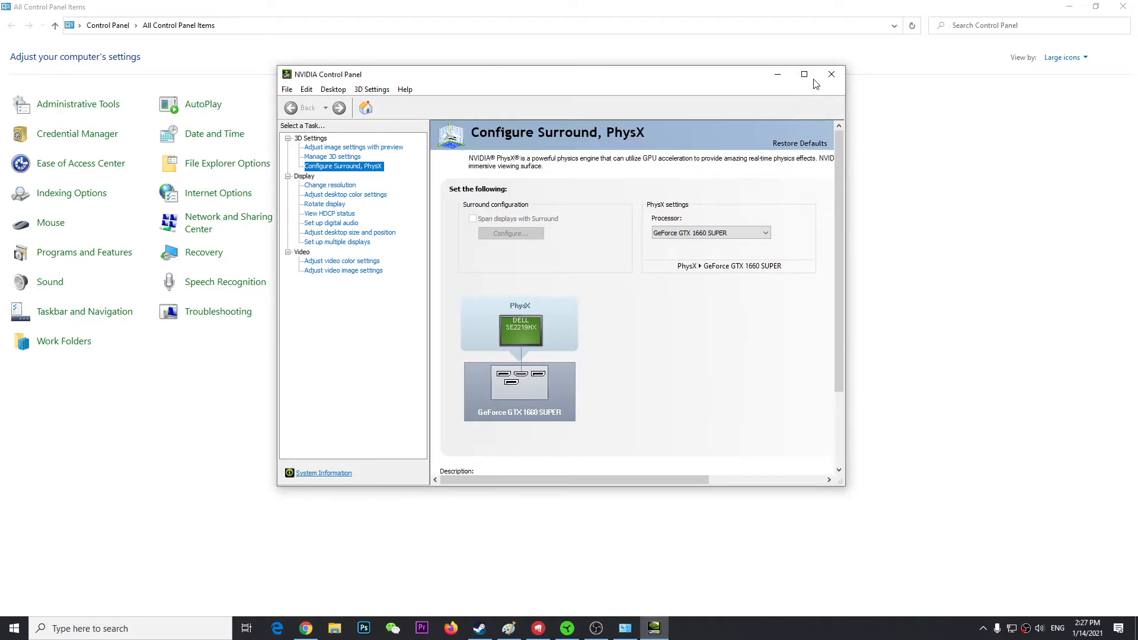
{"action": "mouse_move", "coordinate": [832, 74]}
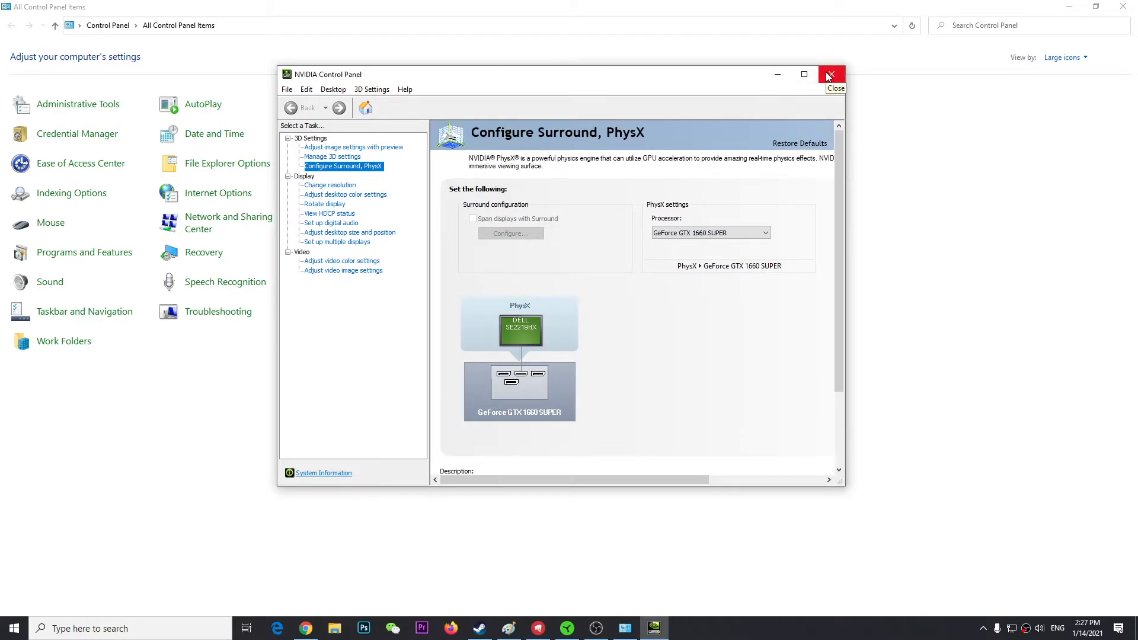
{"action": "mouse_move", "coordinate": [634, 246]}
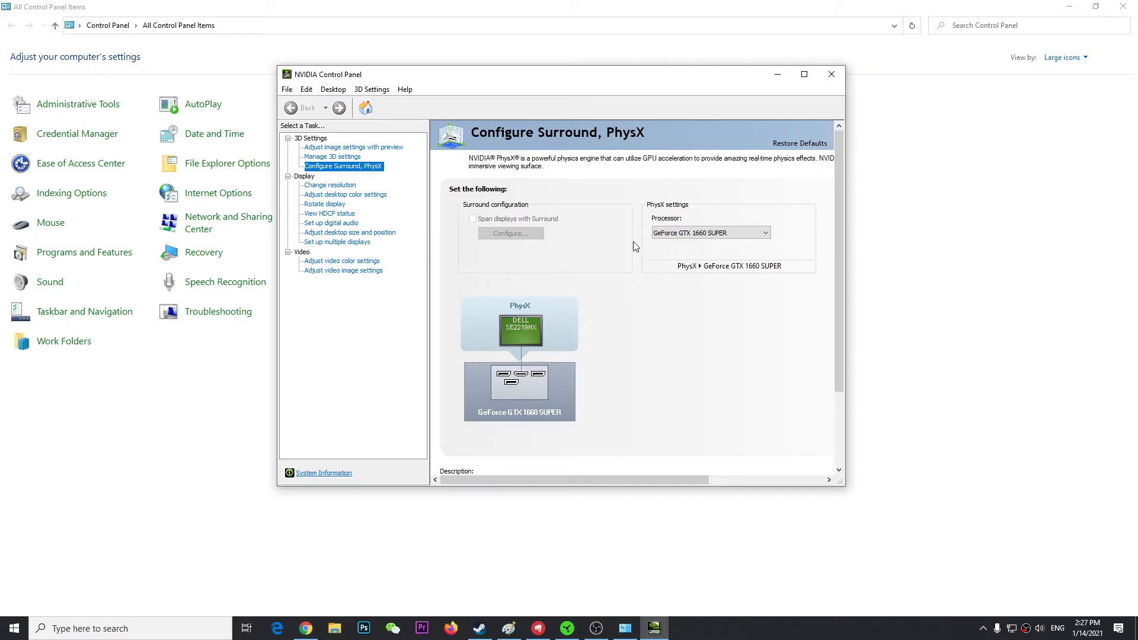
{"action": "mouse_move", "coordinate": [660, 262]}
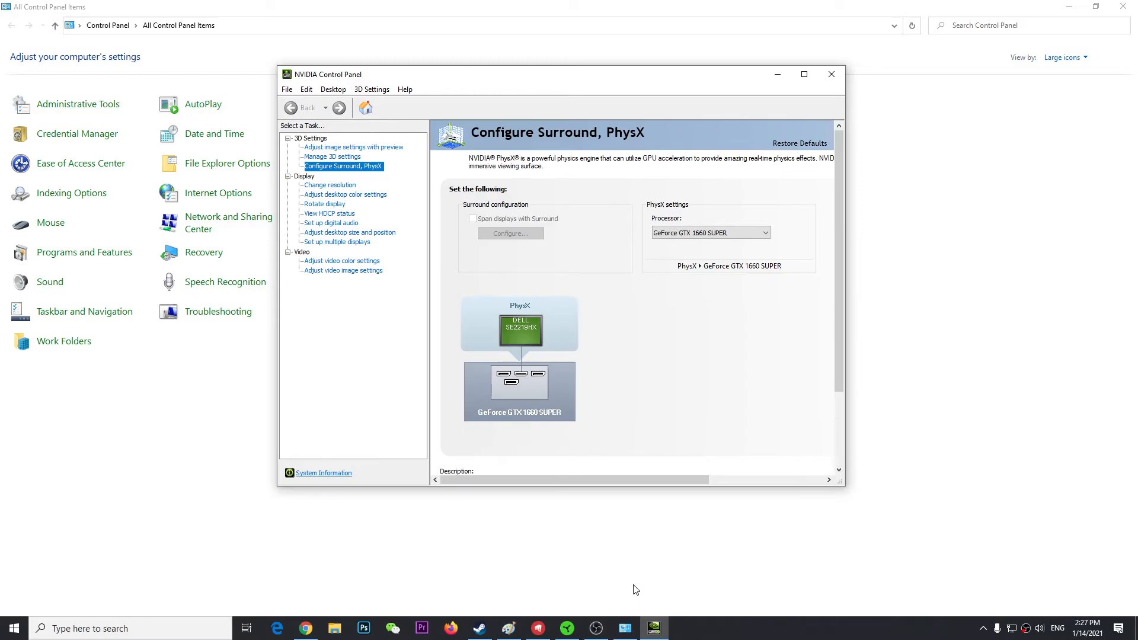
{"action": "mouse_move", "coordinate": [597, 617]}
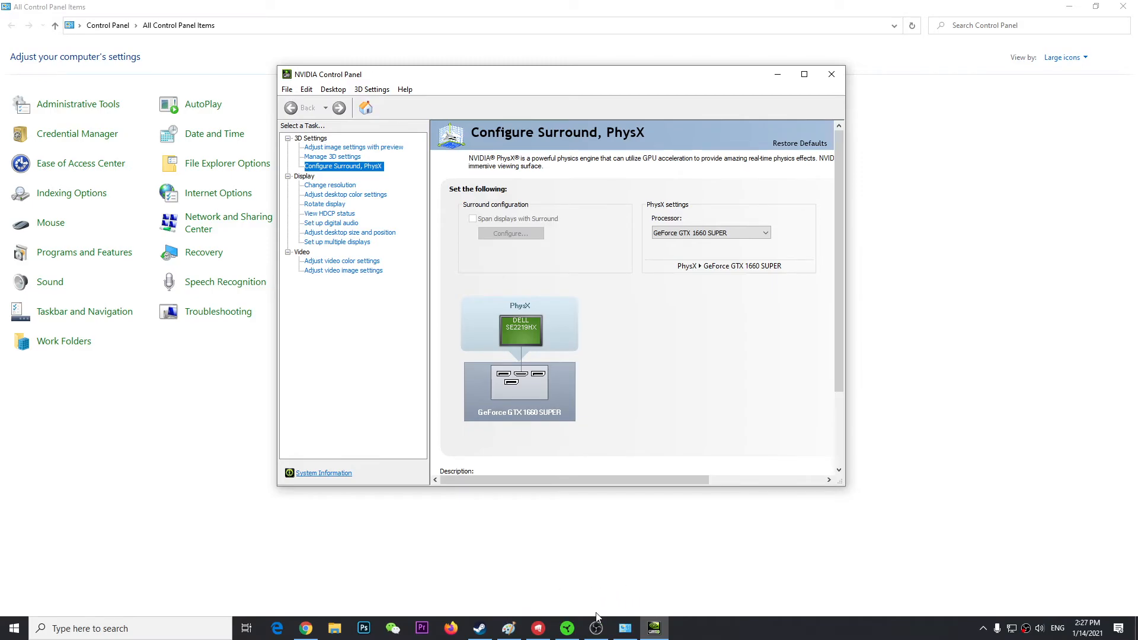
- Bring Steam back to the front from the taskbar, showing the Aim Lab library page
{"action": "left_click", "coordinate": [479, 628]}
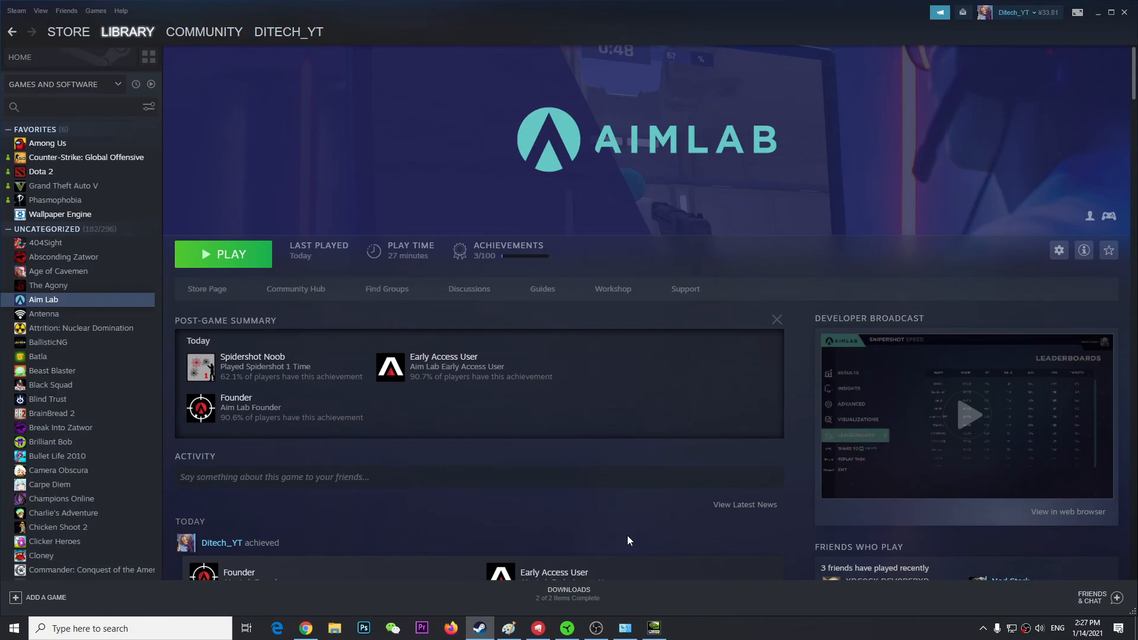
{"action": "mouse_move", "coordinate": [620, 563]}
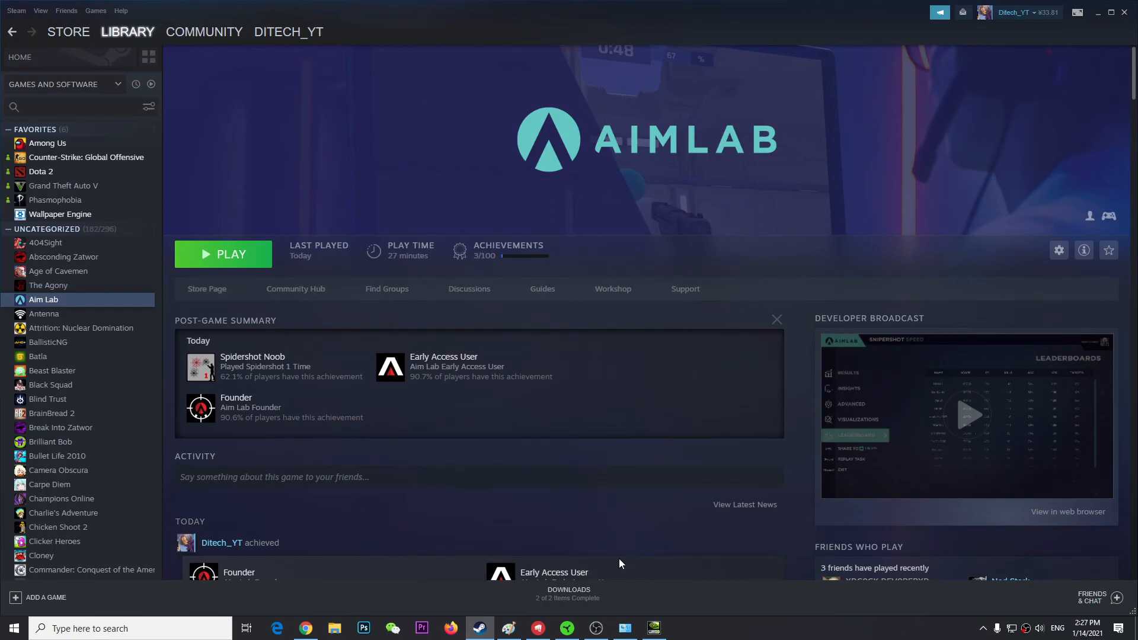
{"action": "mouse_move", "coordinate": [653, 628]}
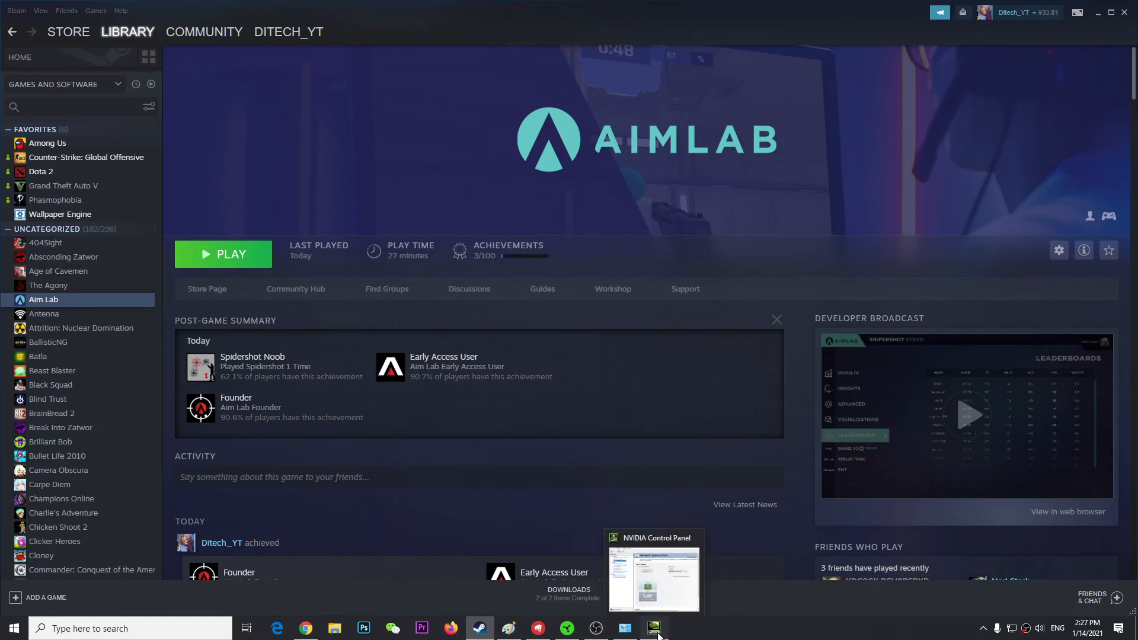